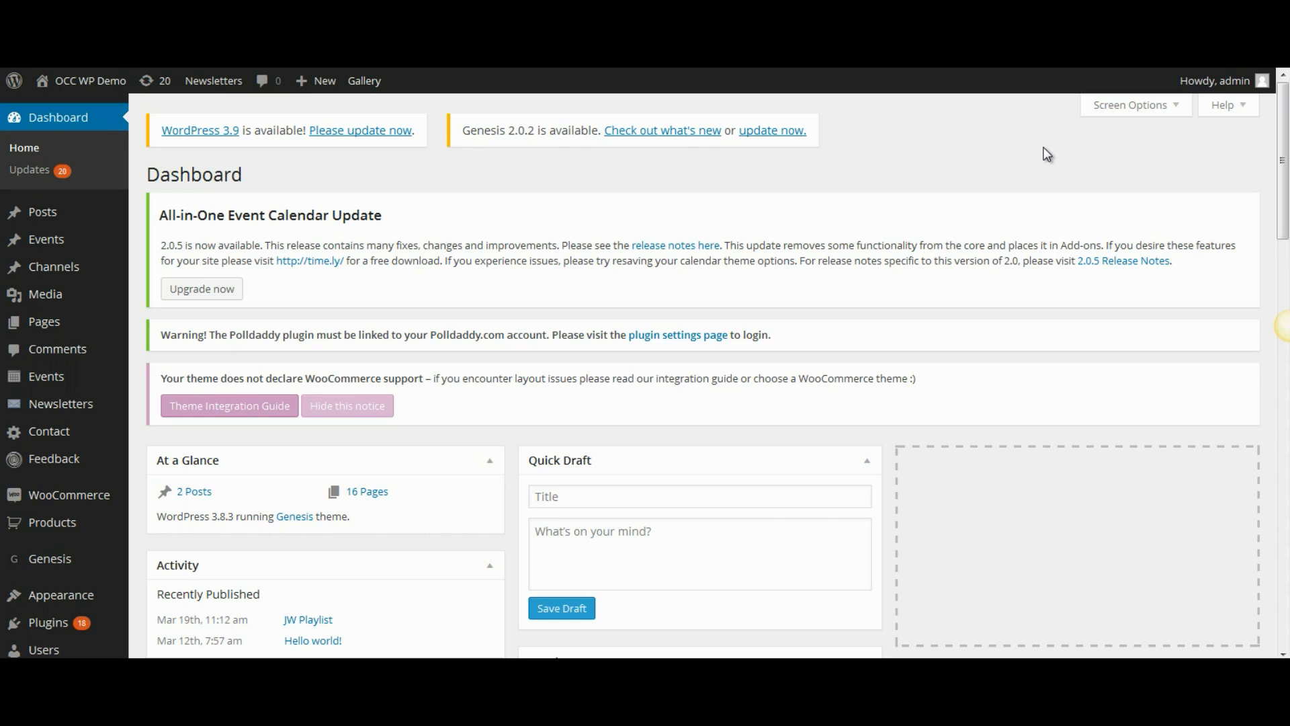
mouse_move(1094, 187)
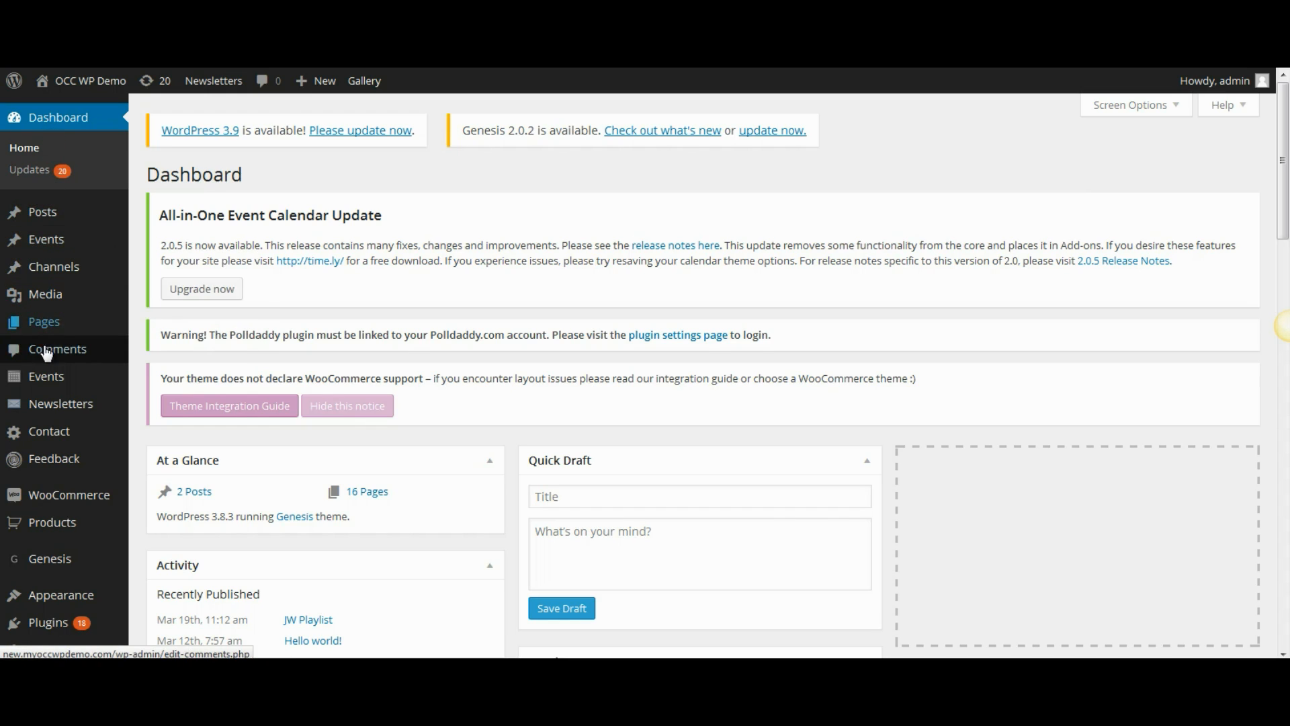
mouse_move(48, 432)
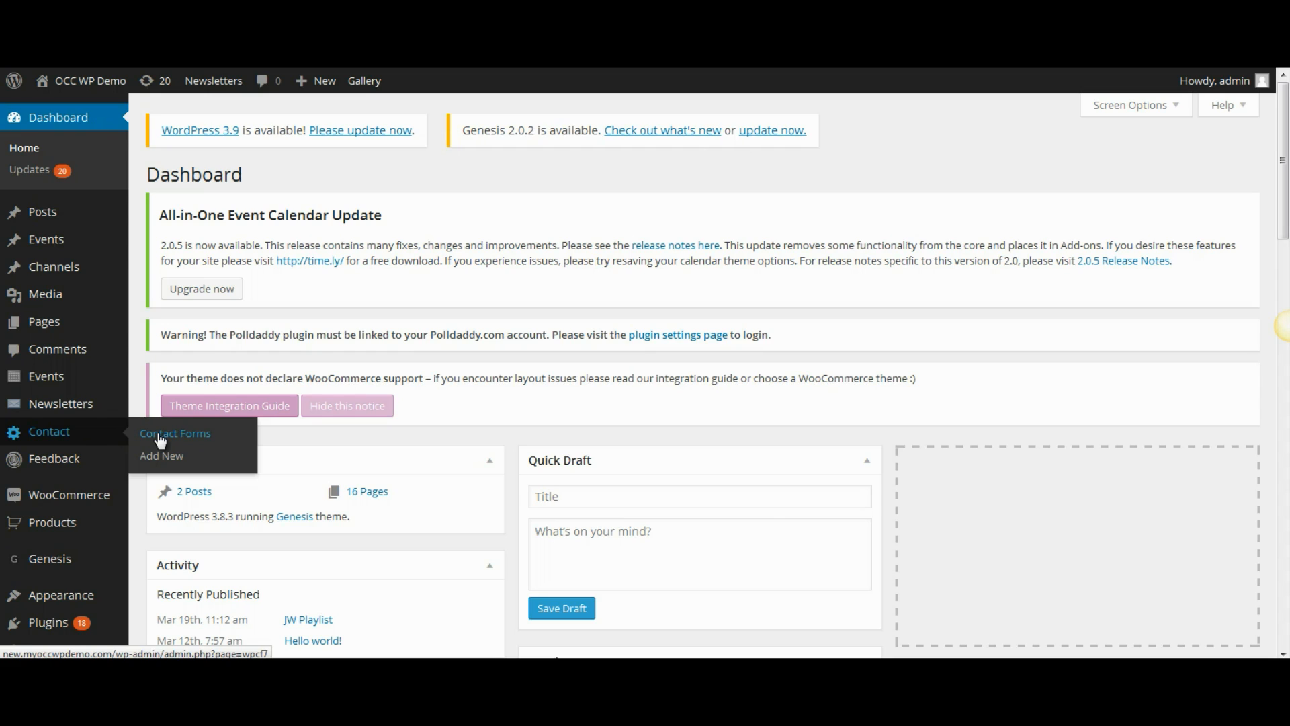
Open the Contact Forms listing from the admin sidebar's Contact menu.
left_click(175, 432)
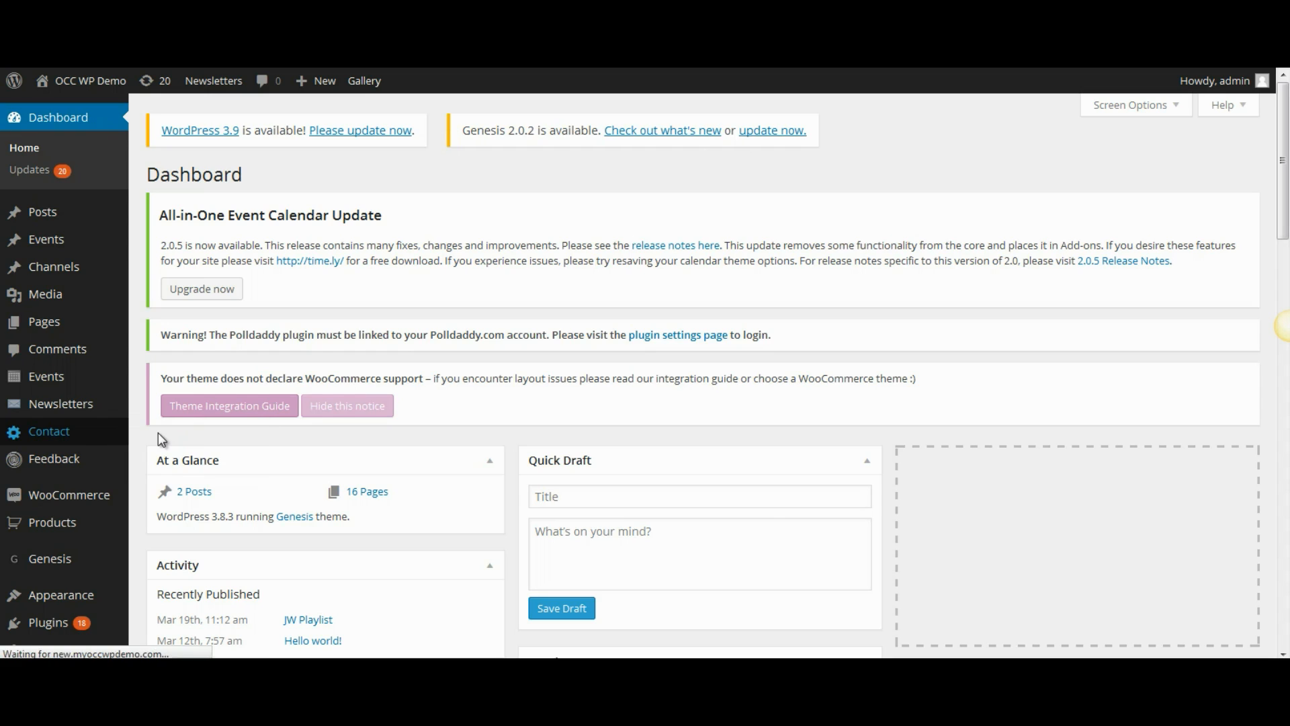
Scroll the Contact Forms page down to the table showing Contact form 1 and its shortcode.
left_click(48, 430)
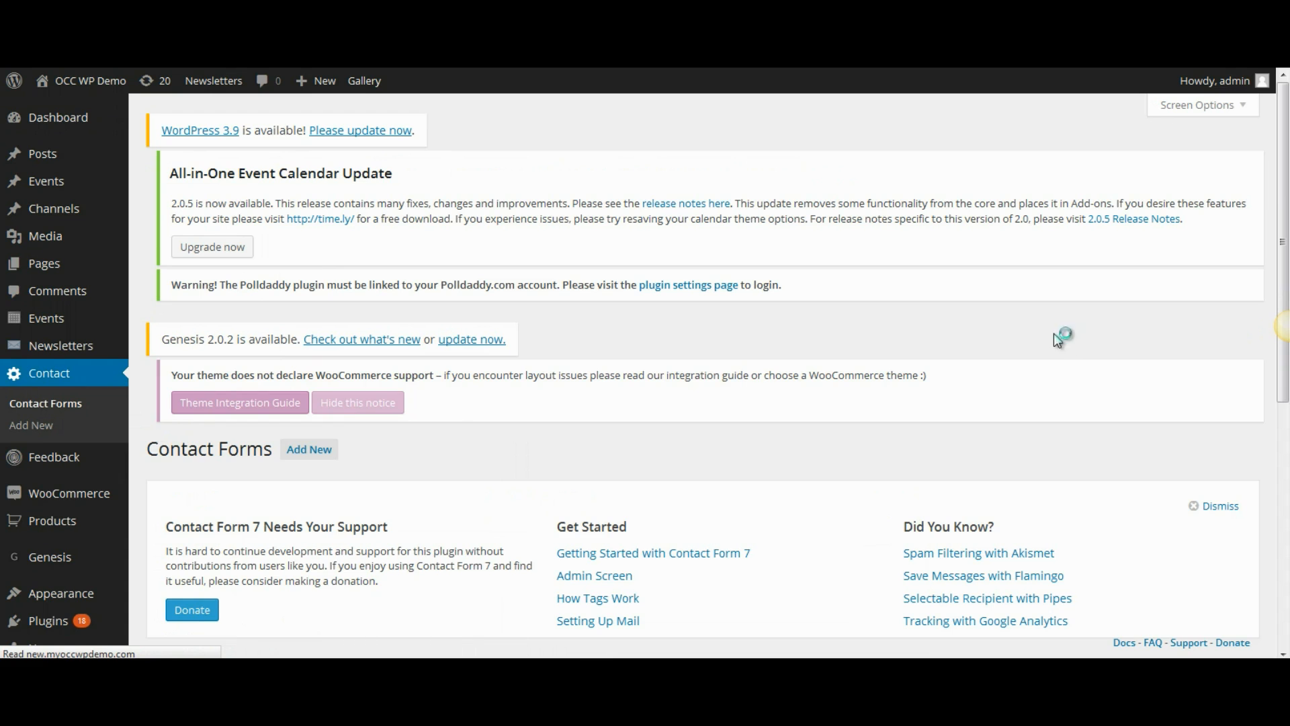
scroll("down", 3)
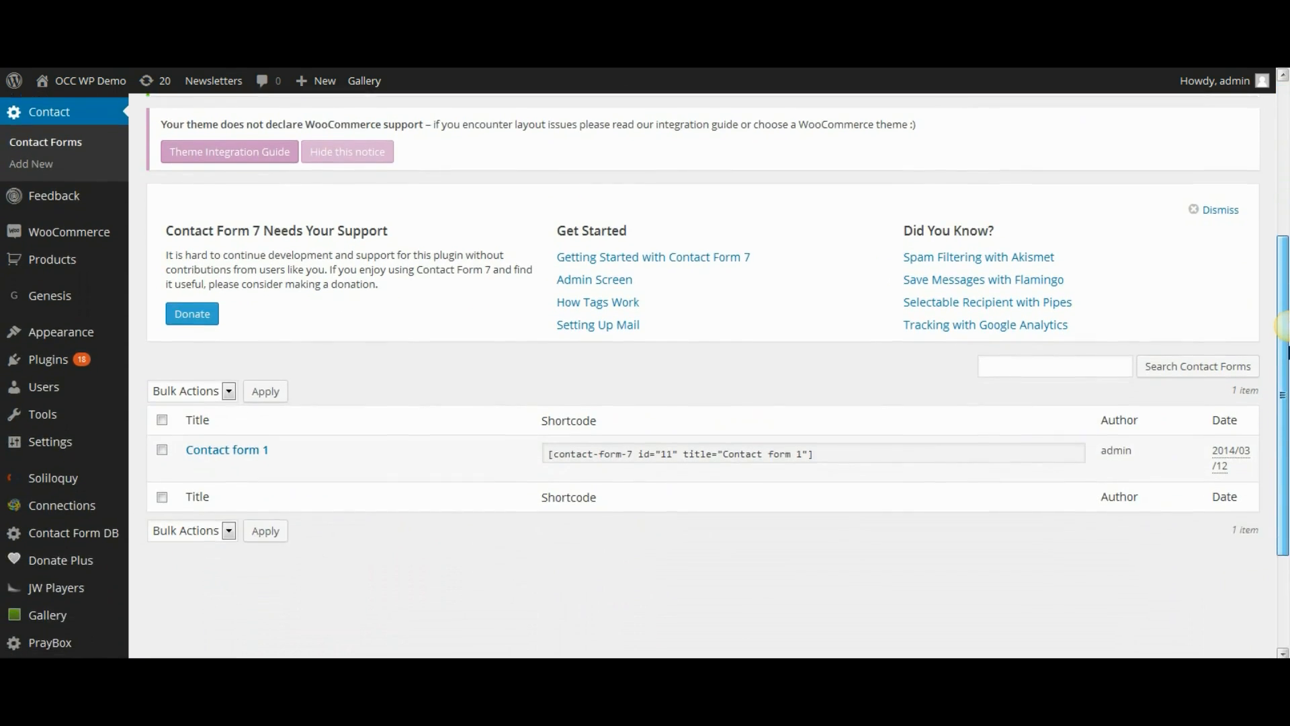
scroll("down", 3)
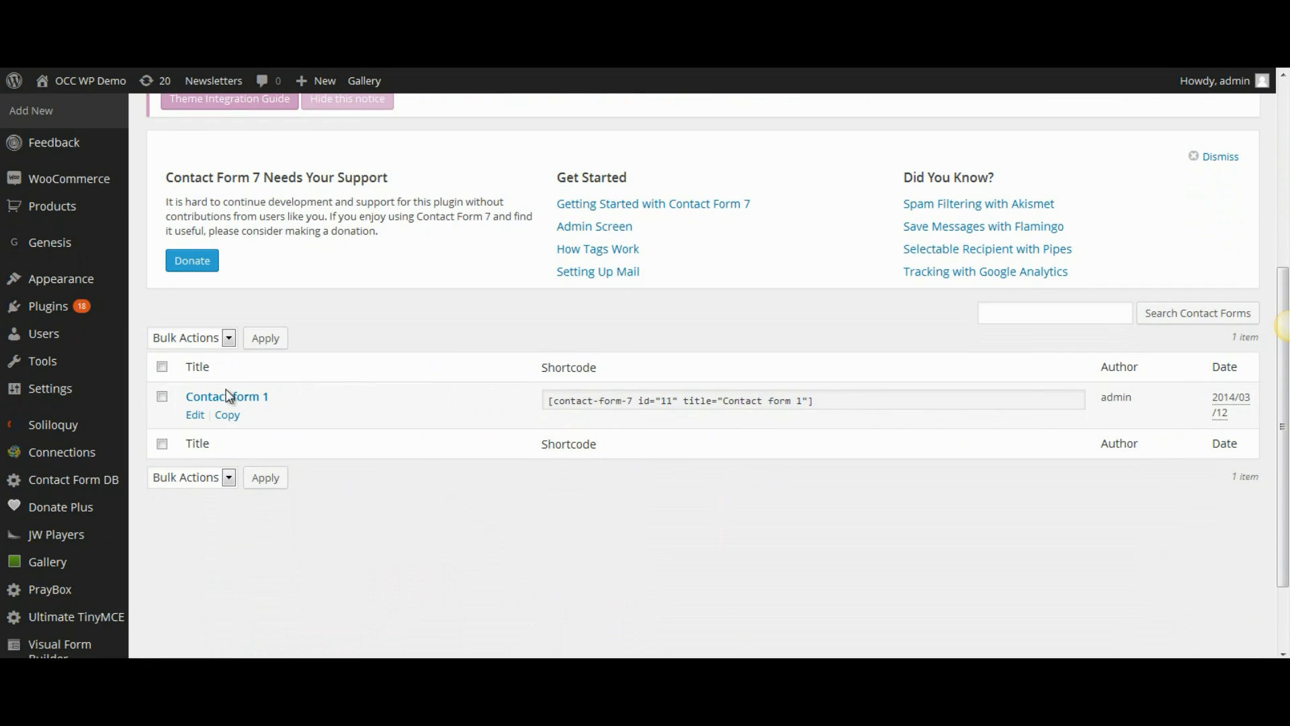
mouse_move(226, 396)
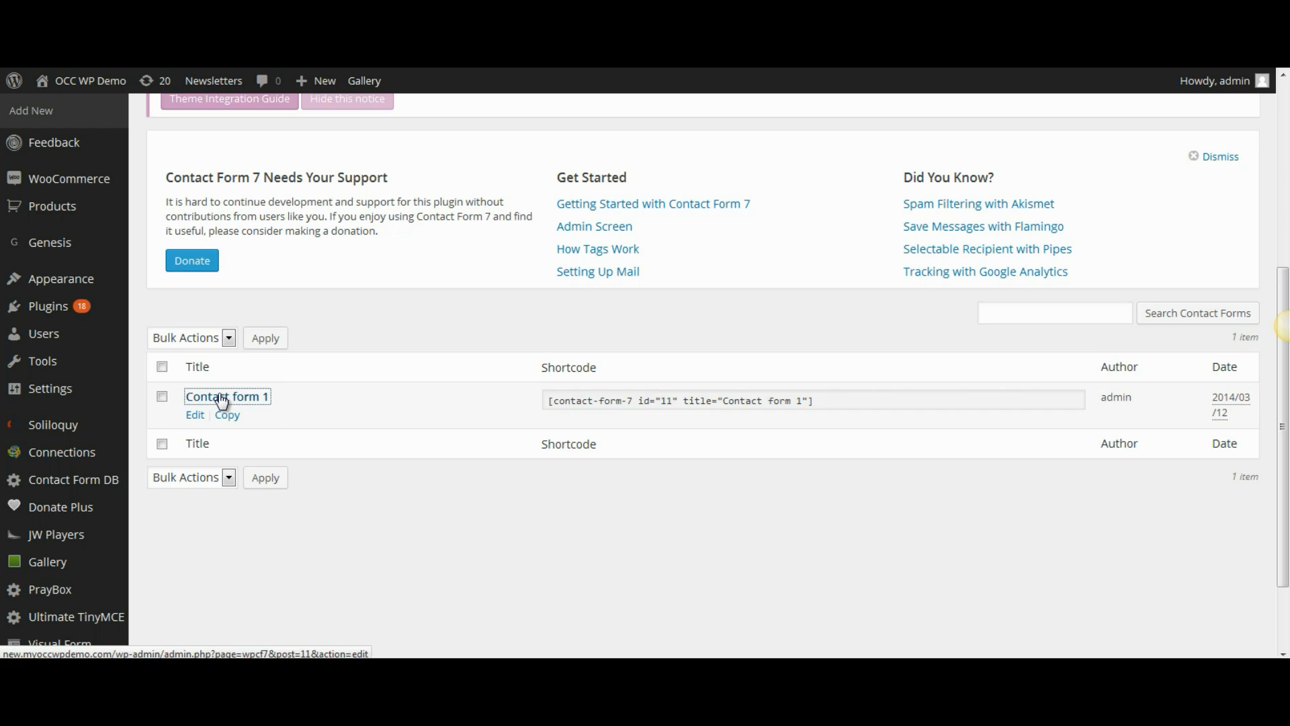
left_click(226, 396)
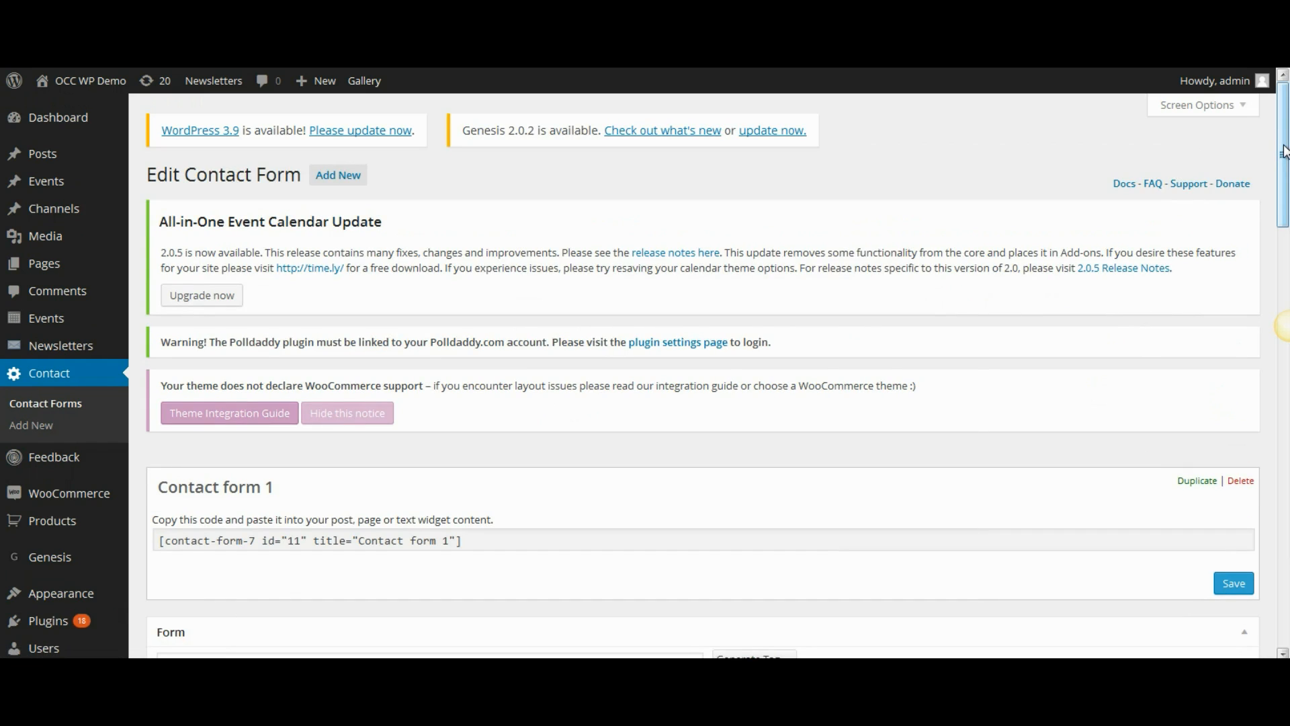
scroll("down", 3)
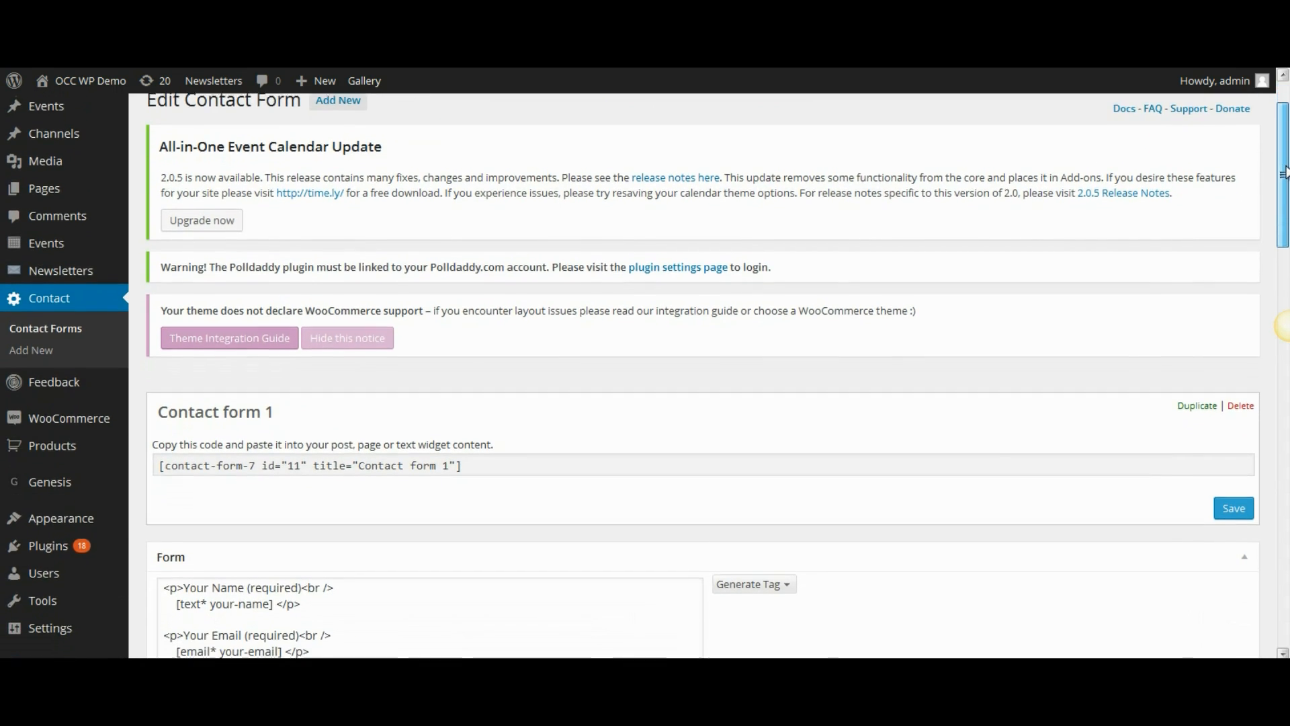
scroll("down", 3)
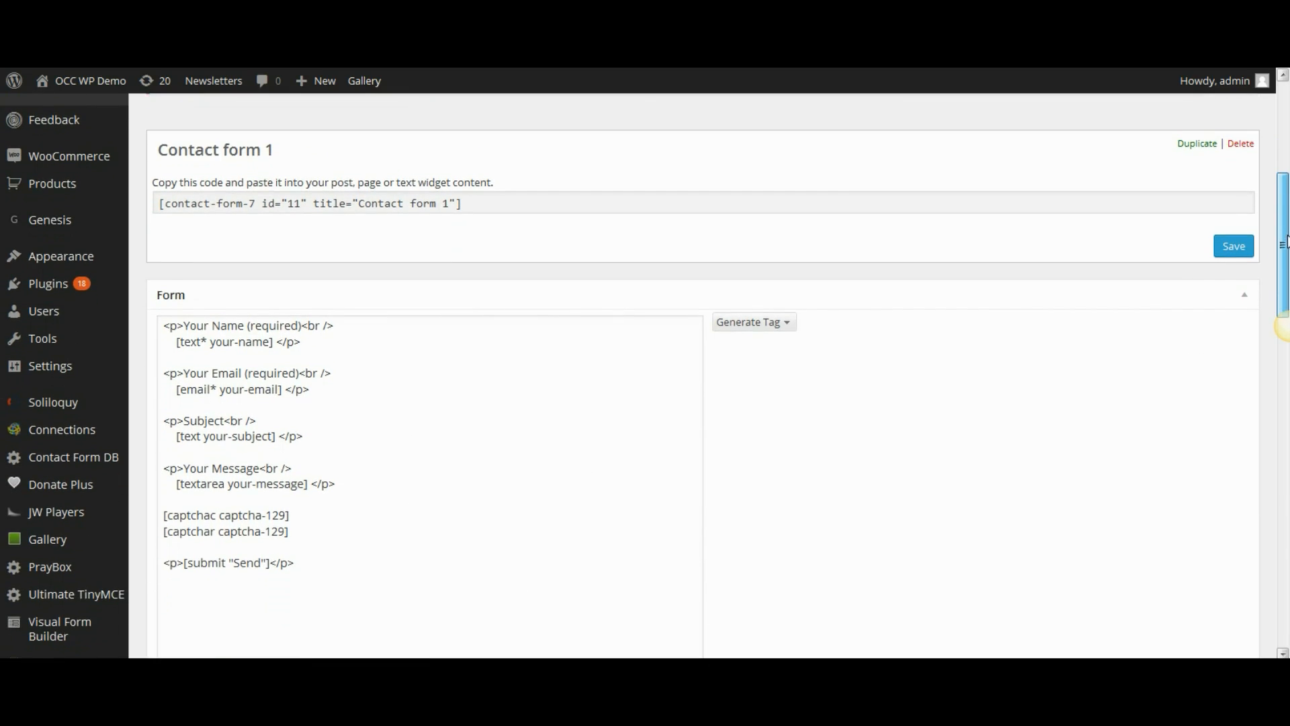
scroll("down", 3)
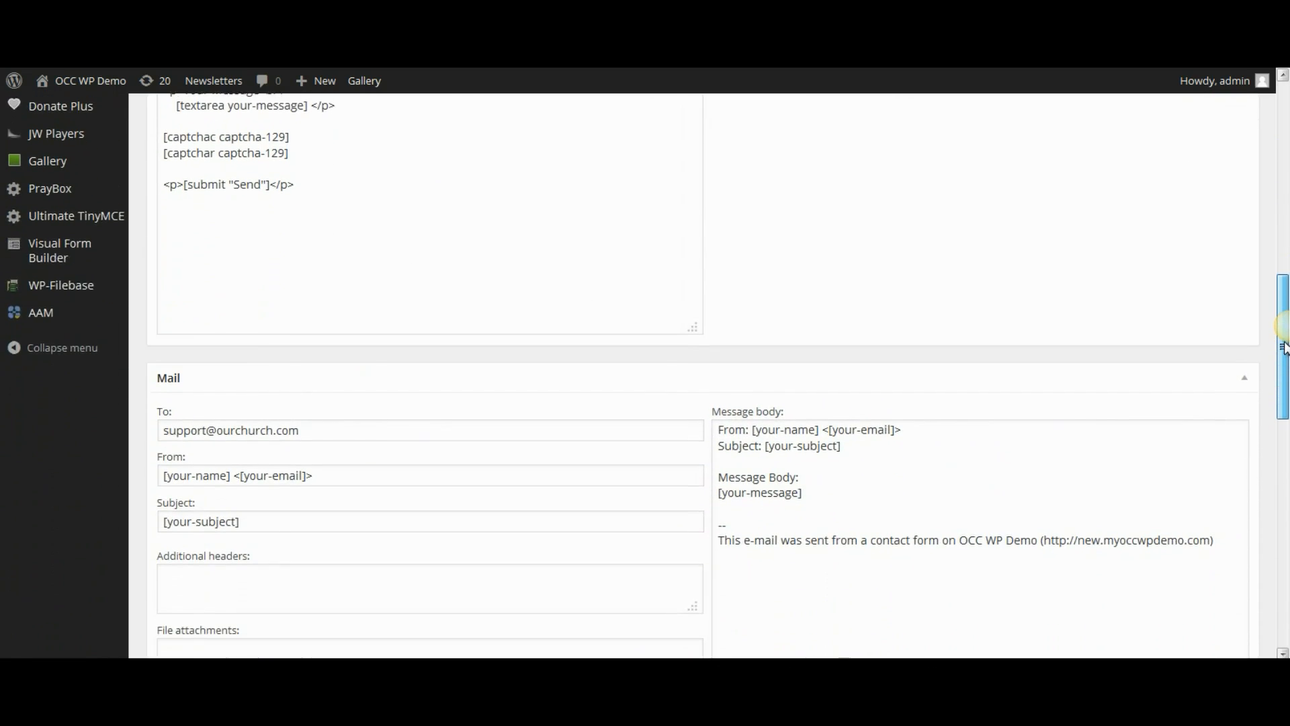
scroll("down", 3)
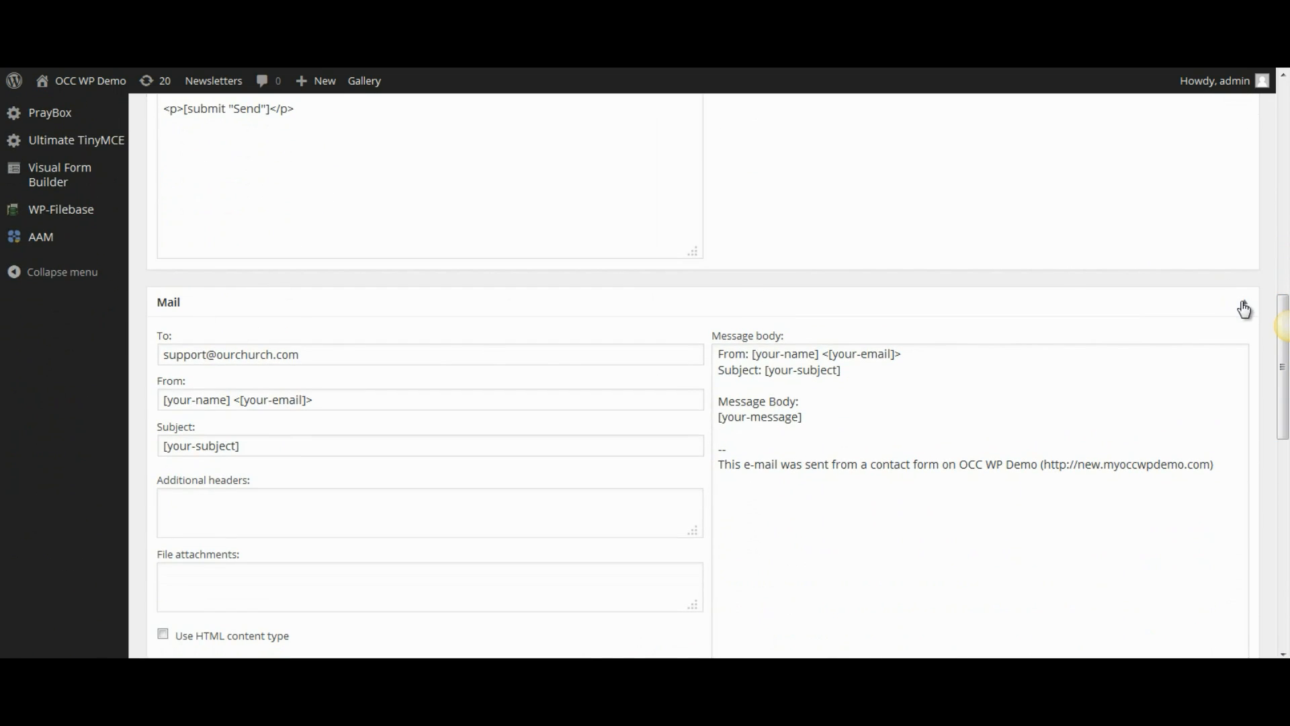
left_click(1243, 302)
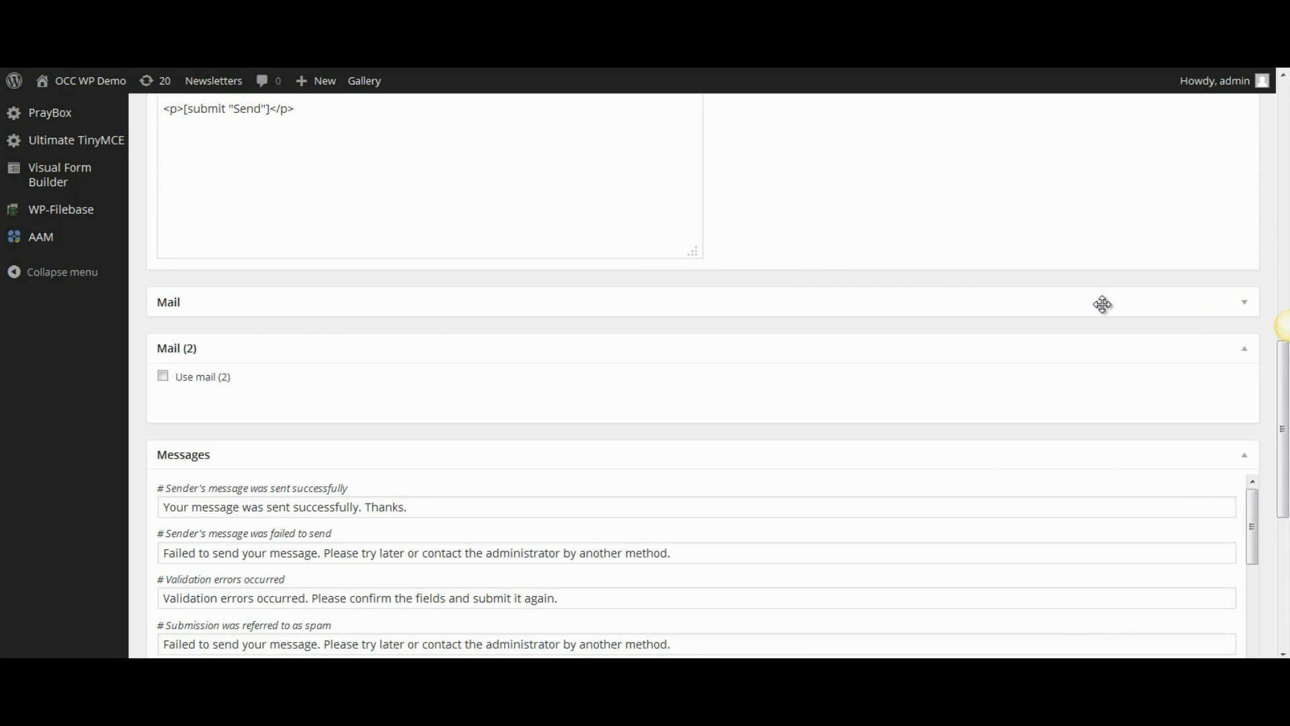
mouse_move(1245, 302)
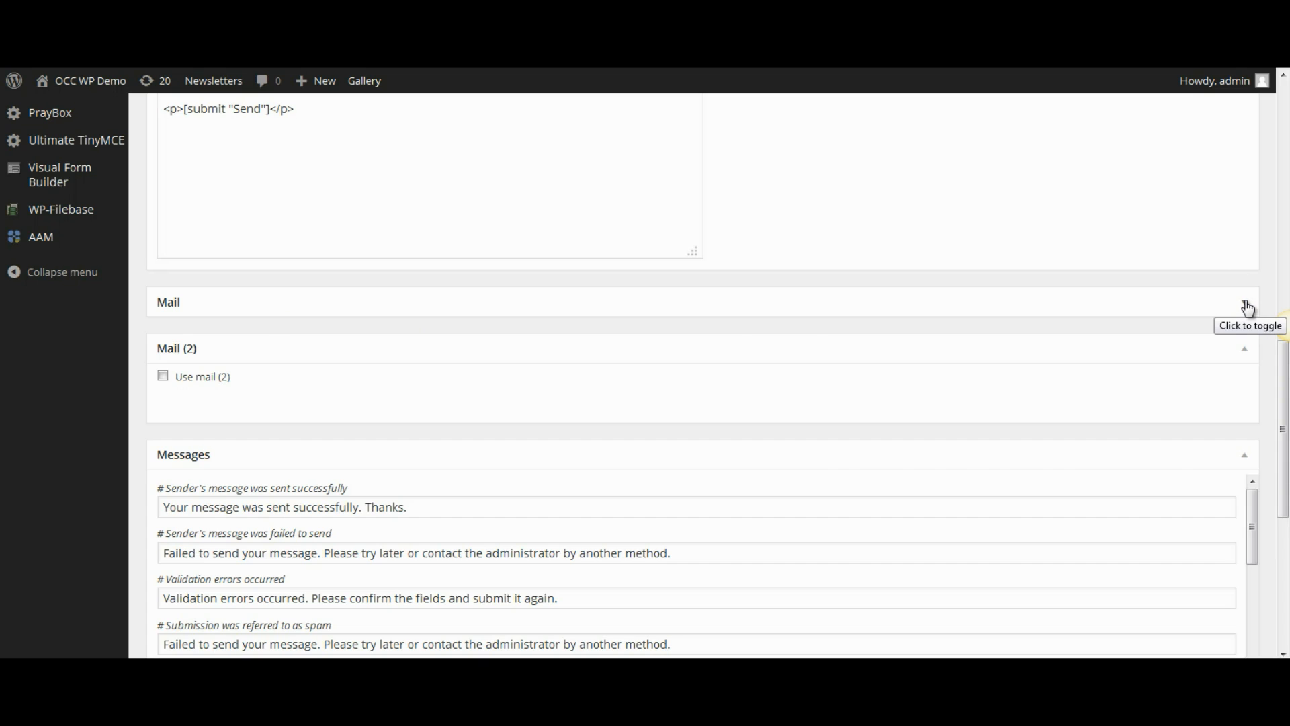
left_click(1245, 302)
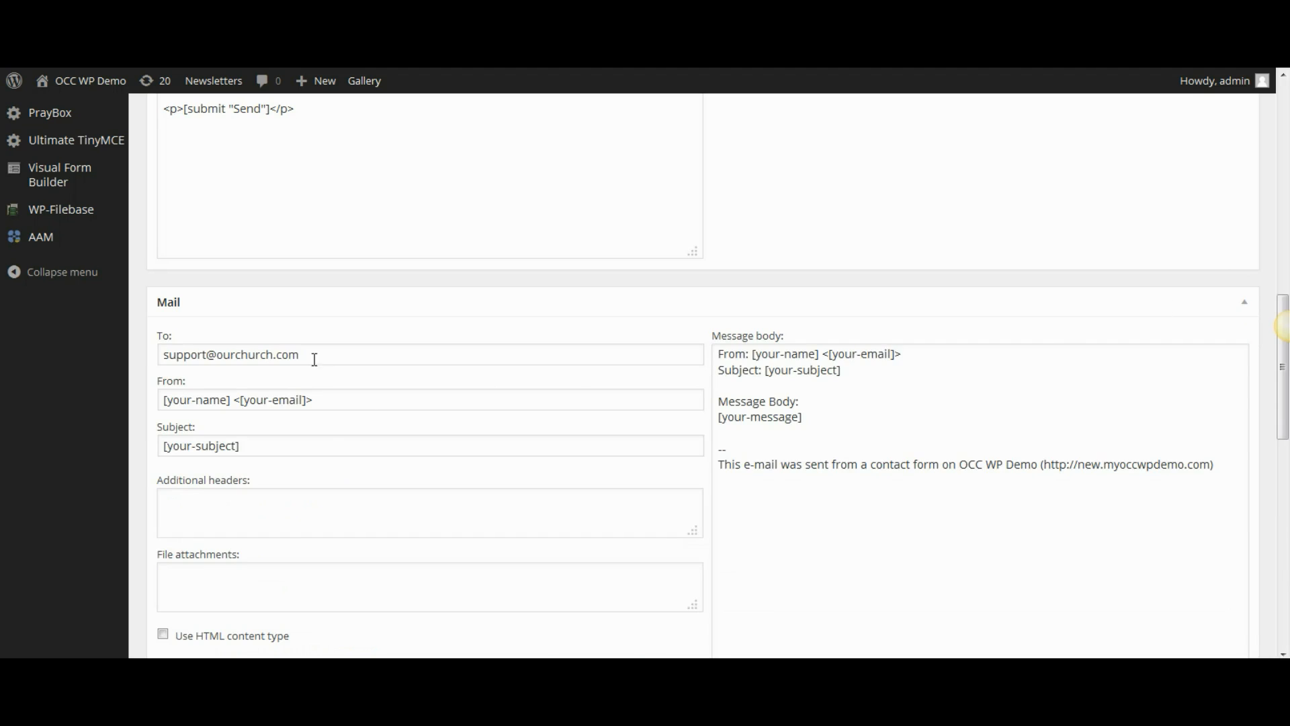
mouse_move(279, 362)
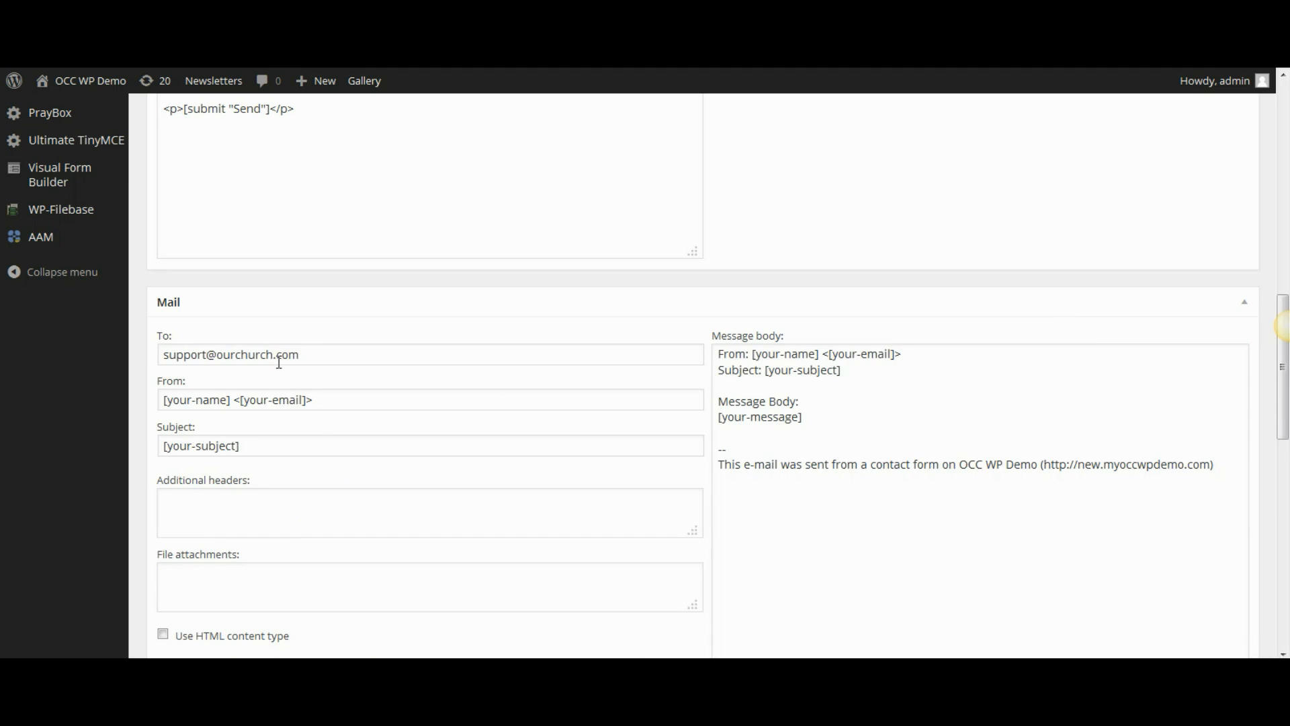
left_click(317, 354)
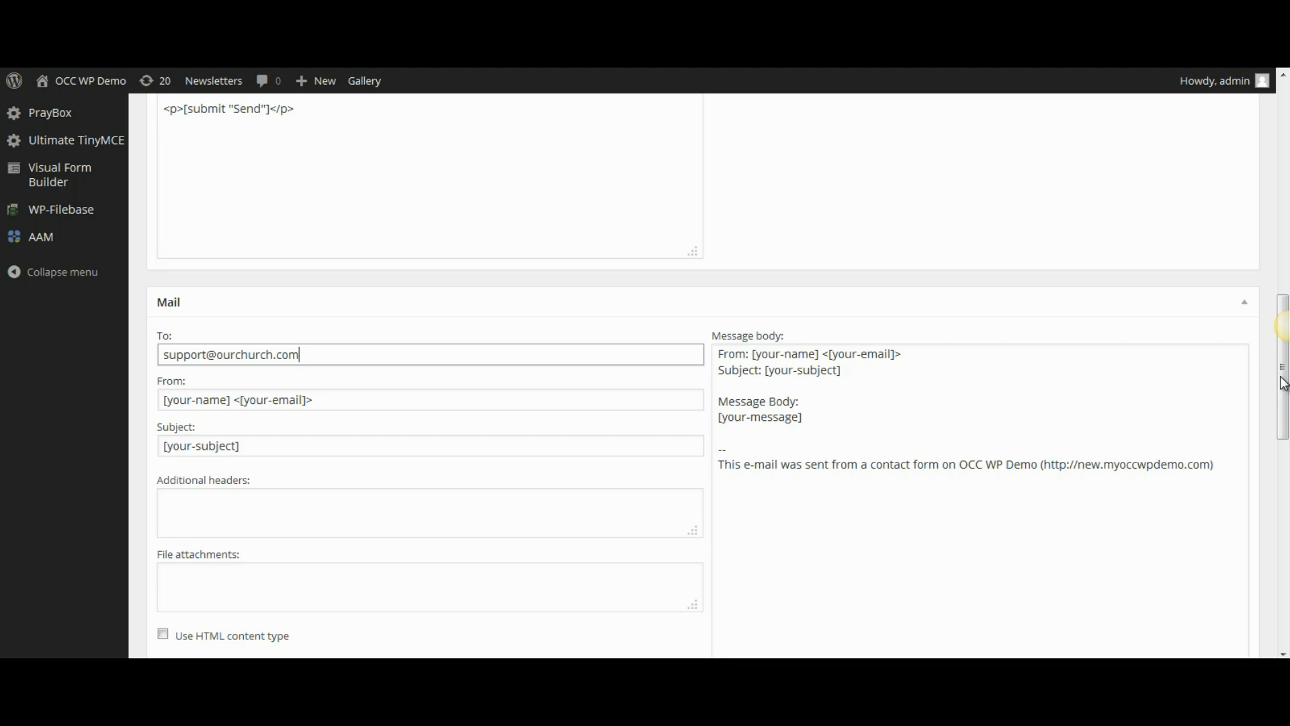
Change the sent-successfully message to 'Thank you for contacting us. We will be in touch shortly.'.
scroll("down", 3)
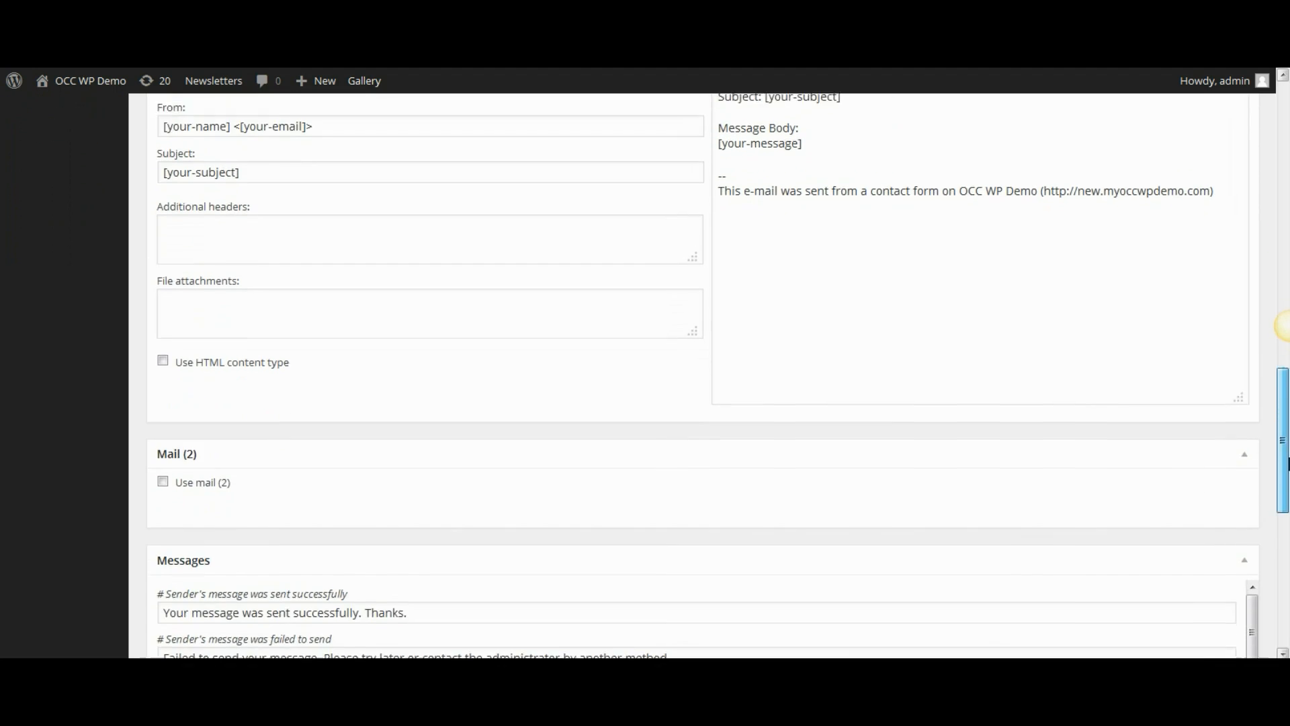
scroll("down", 3)
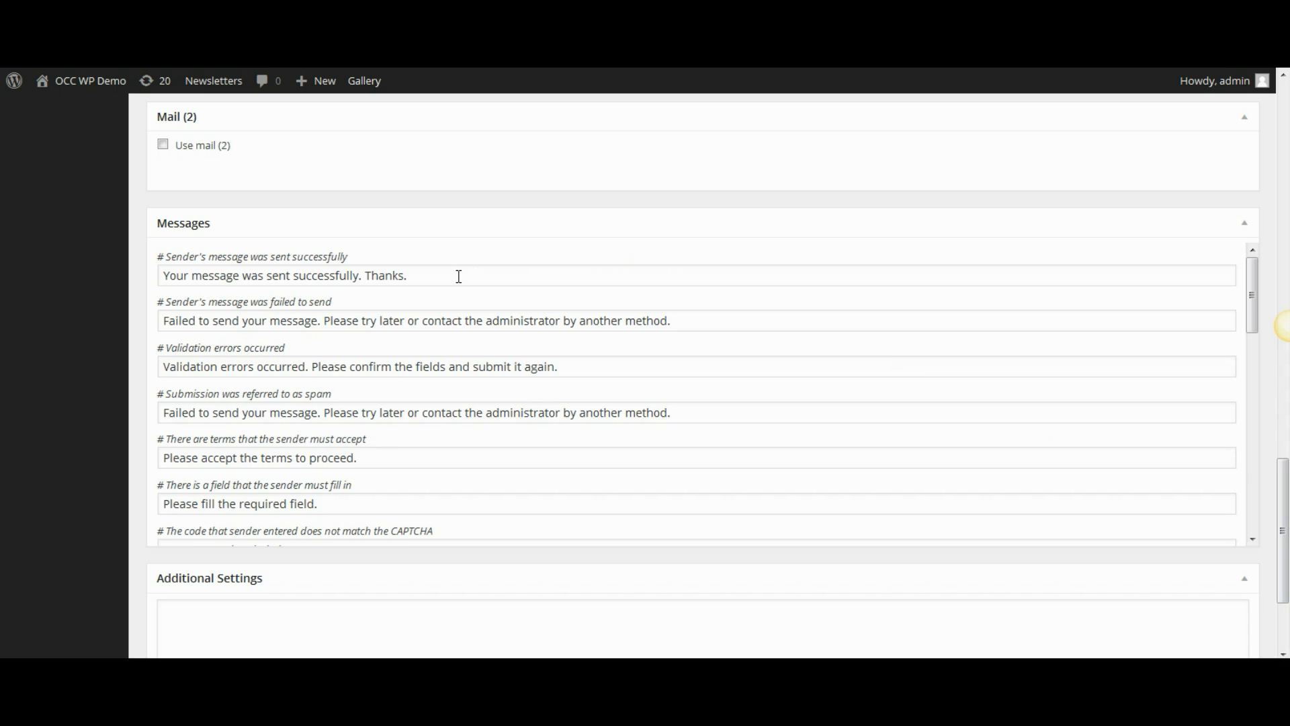
double_click(173, 275)
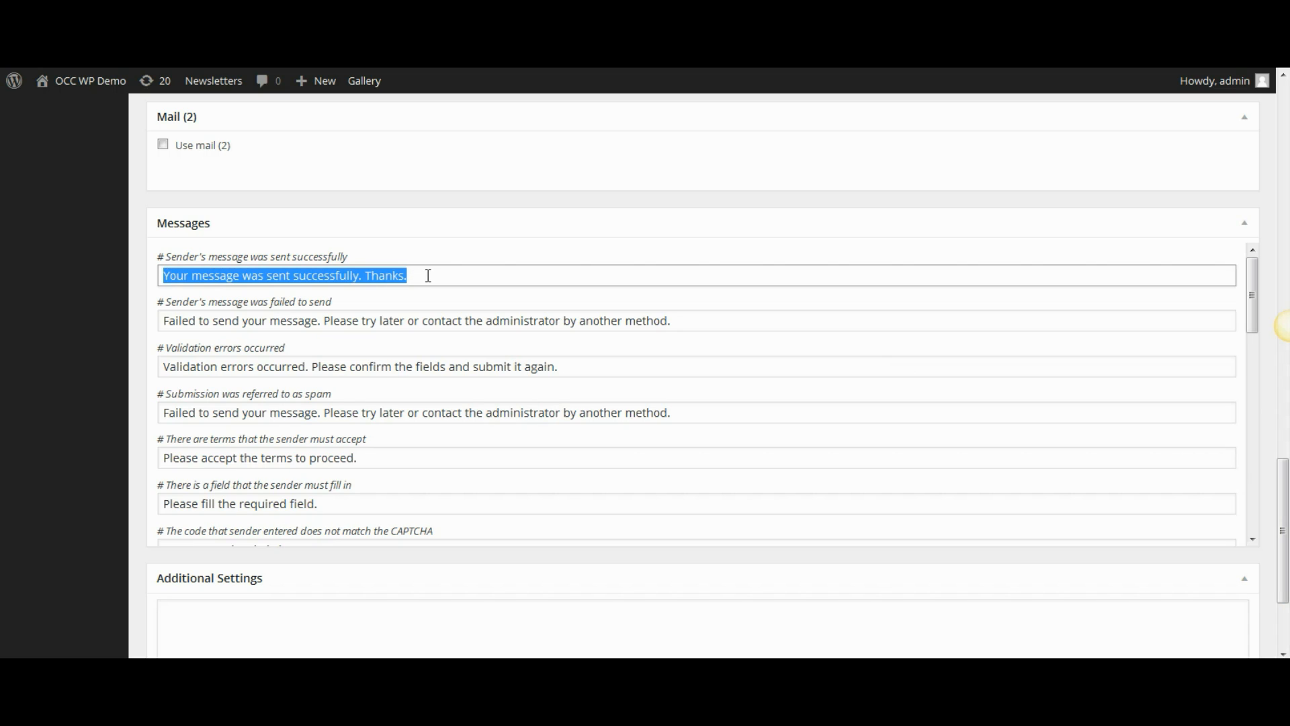
type("Th")
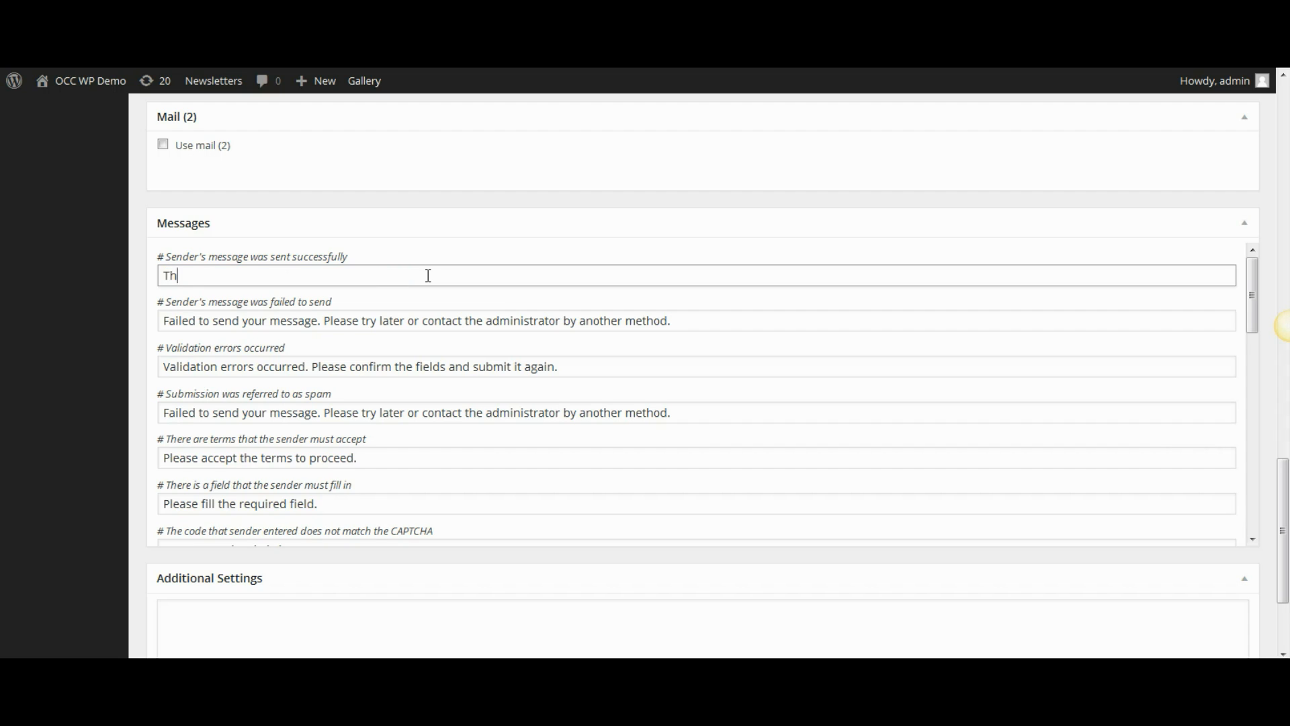
type("ank you for")
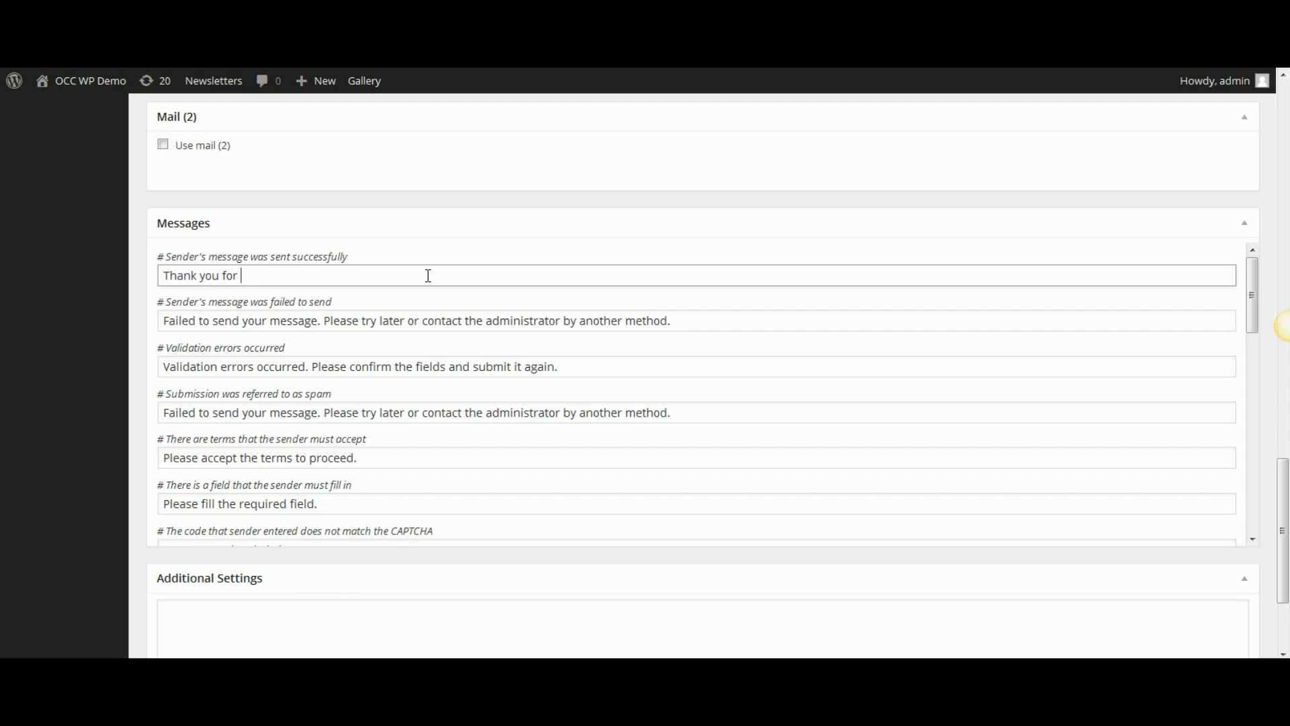
type("contac")
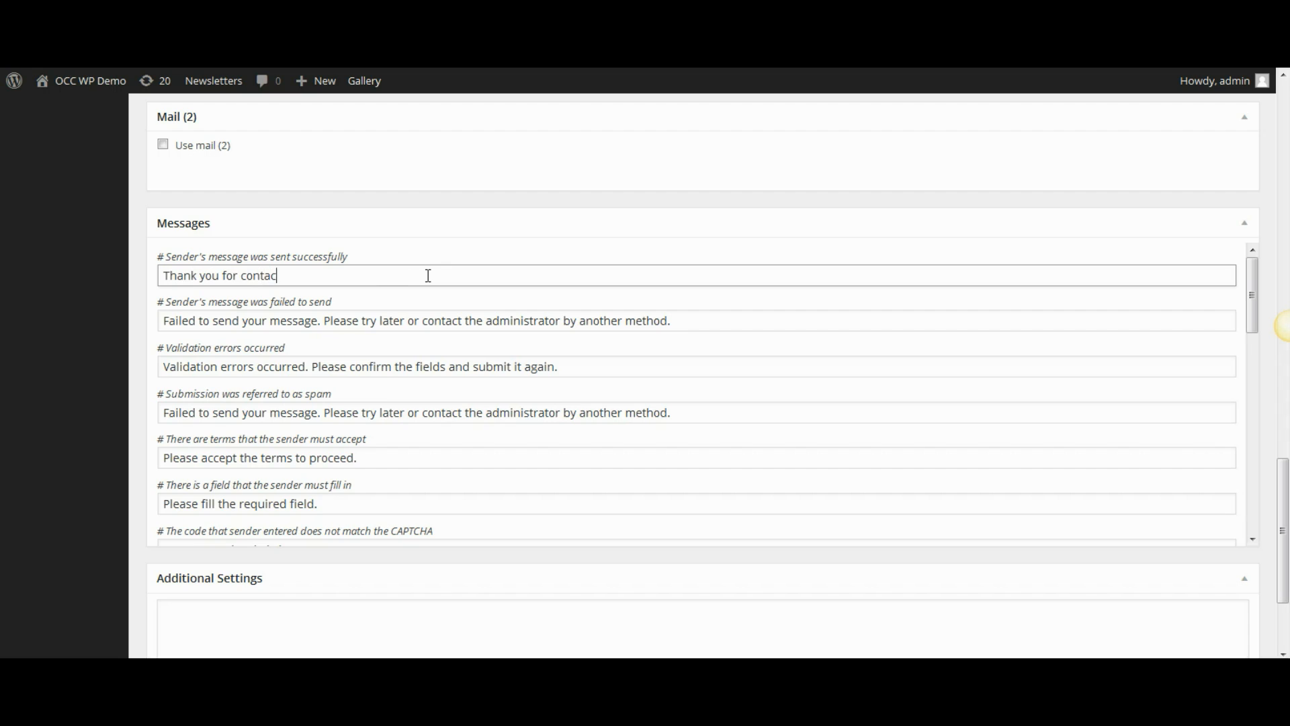
type("ting us.  We will be in")
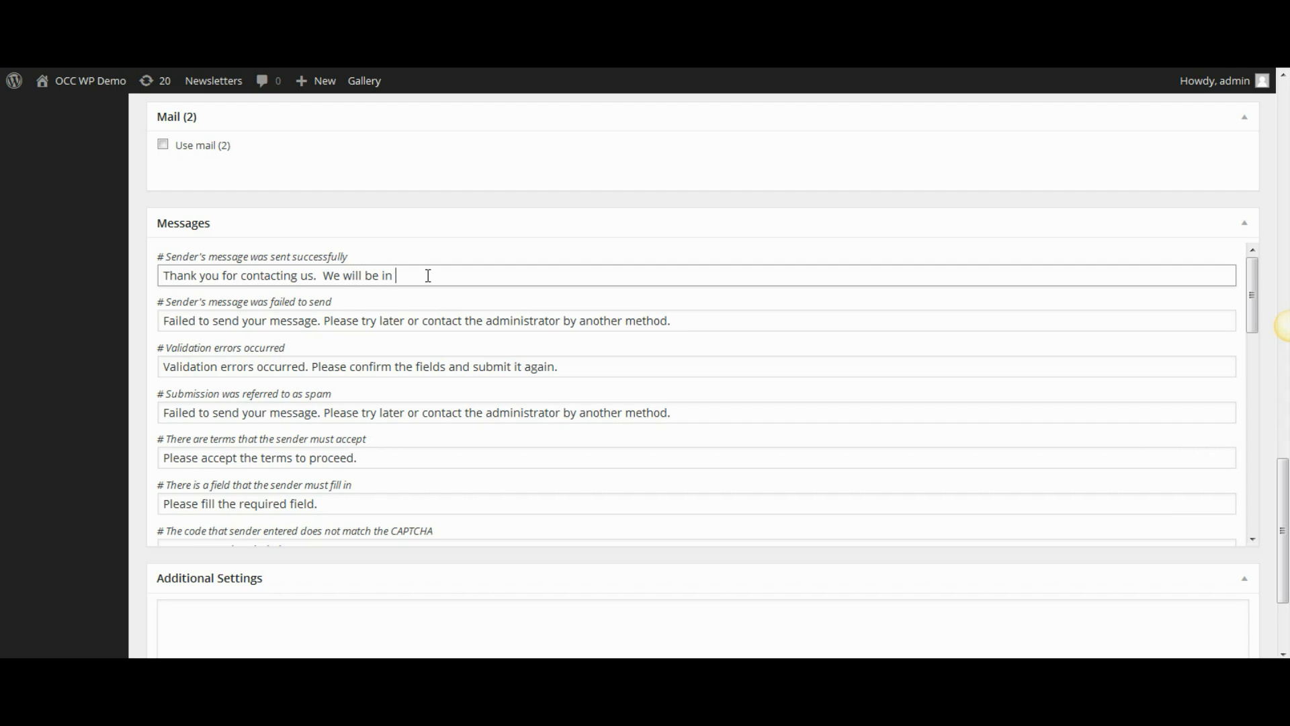
type("touch shortl")
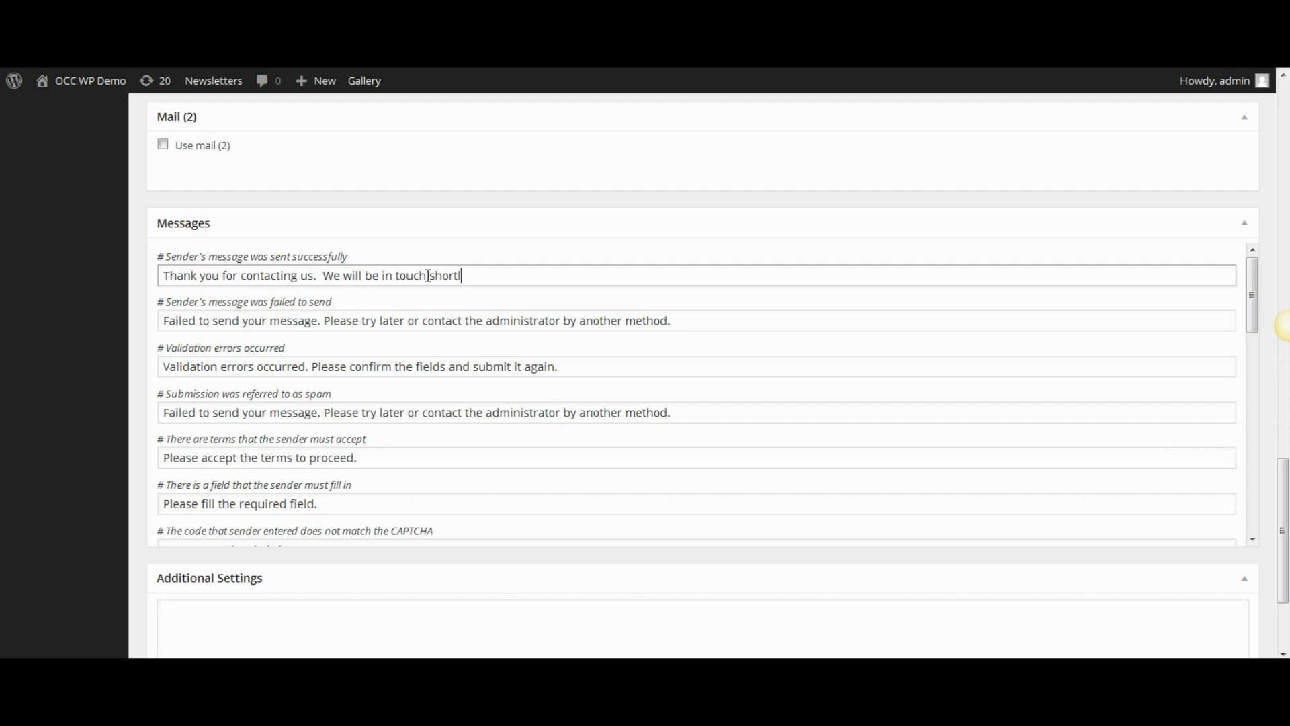
type("y.")
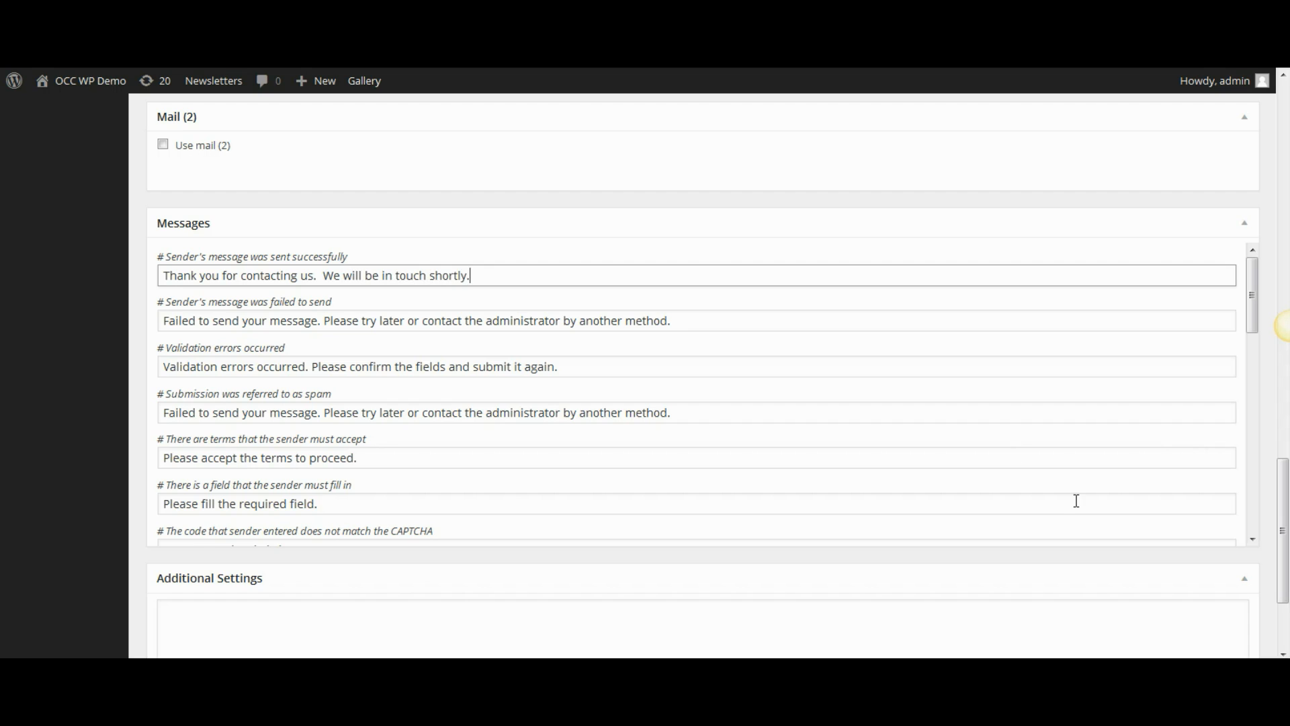
Save Contact form 1 until 'Contact form saved.' confirms the update.
scroll("down", 3)
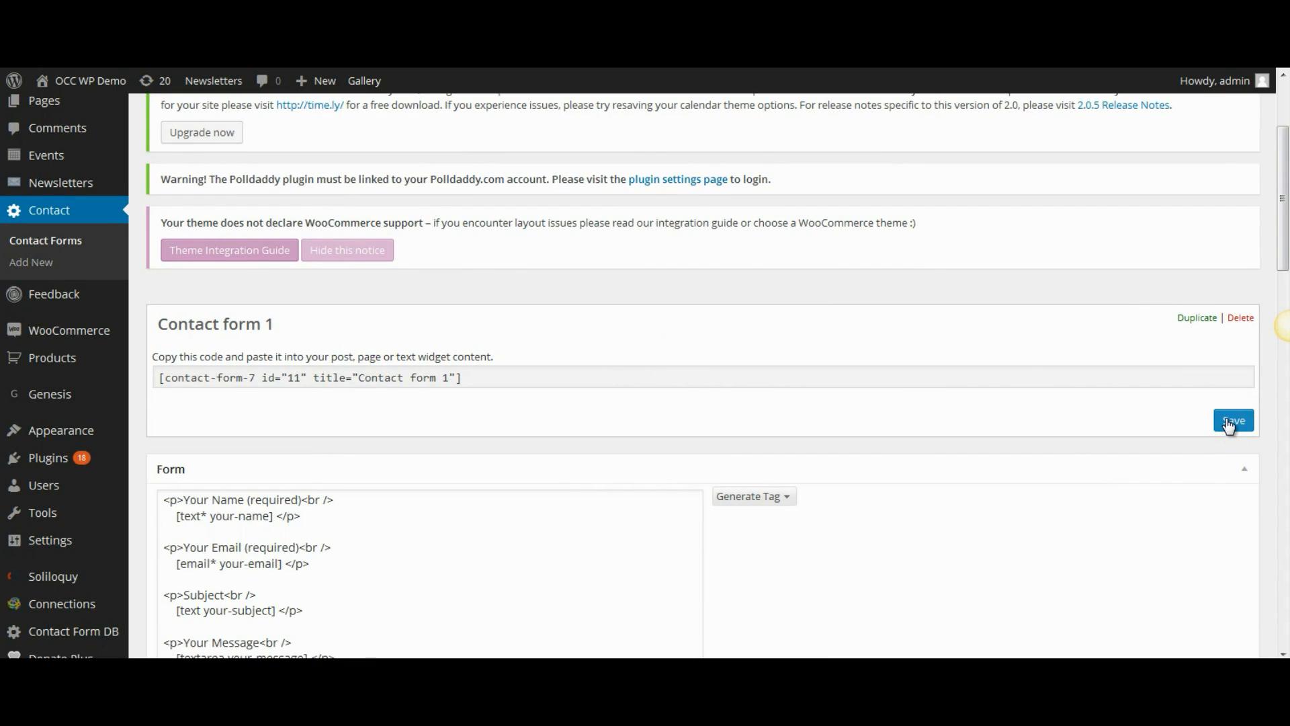
left_click(1234, 420)
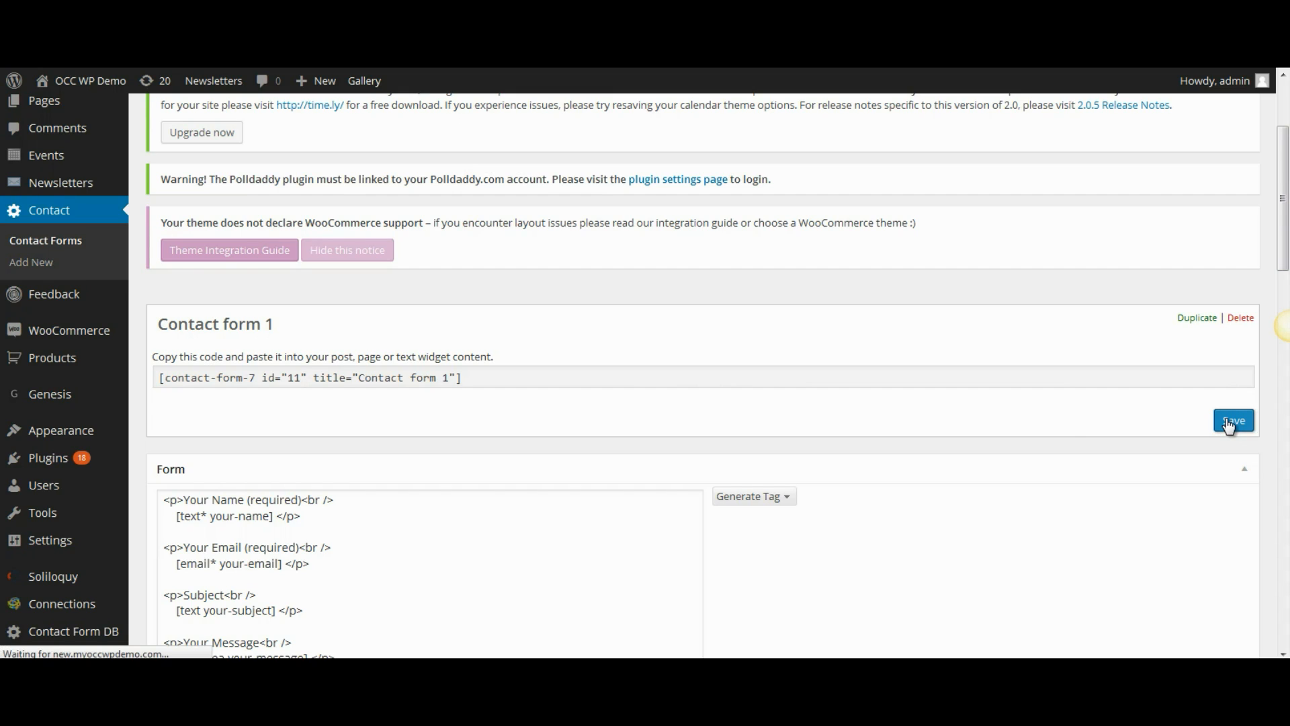
left_click(1234, 421)
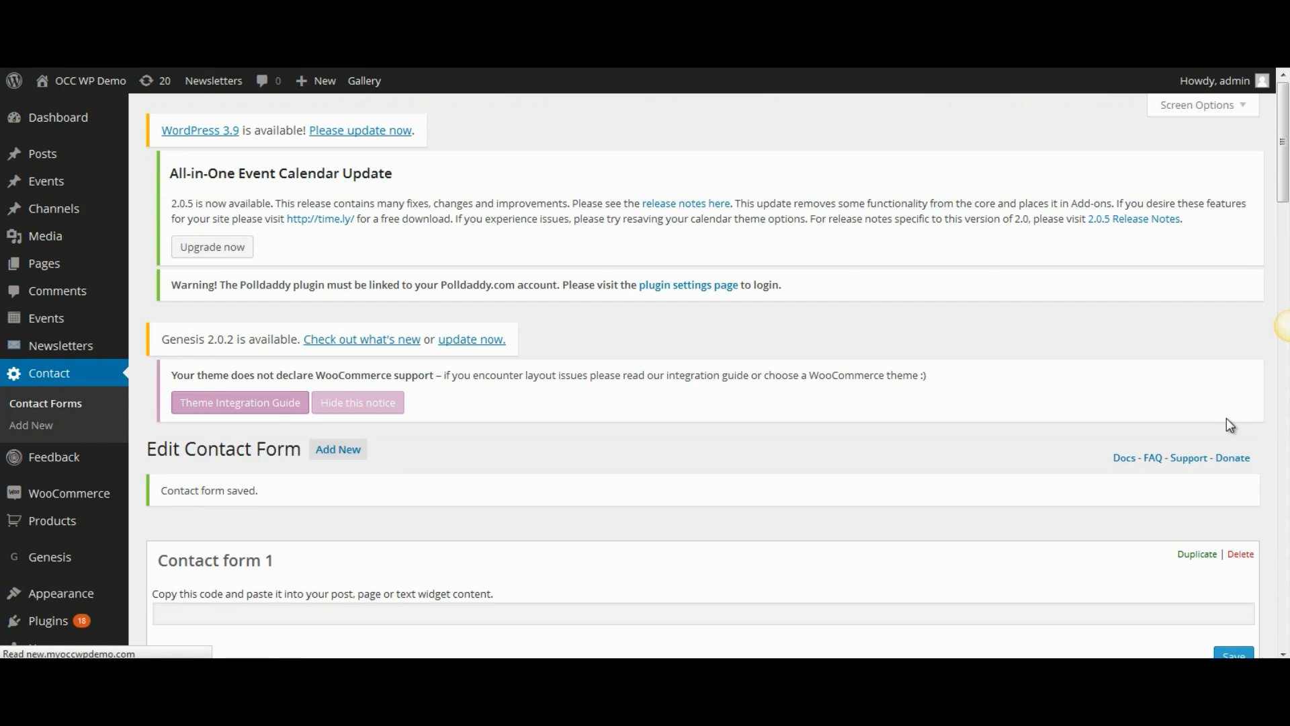